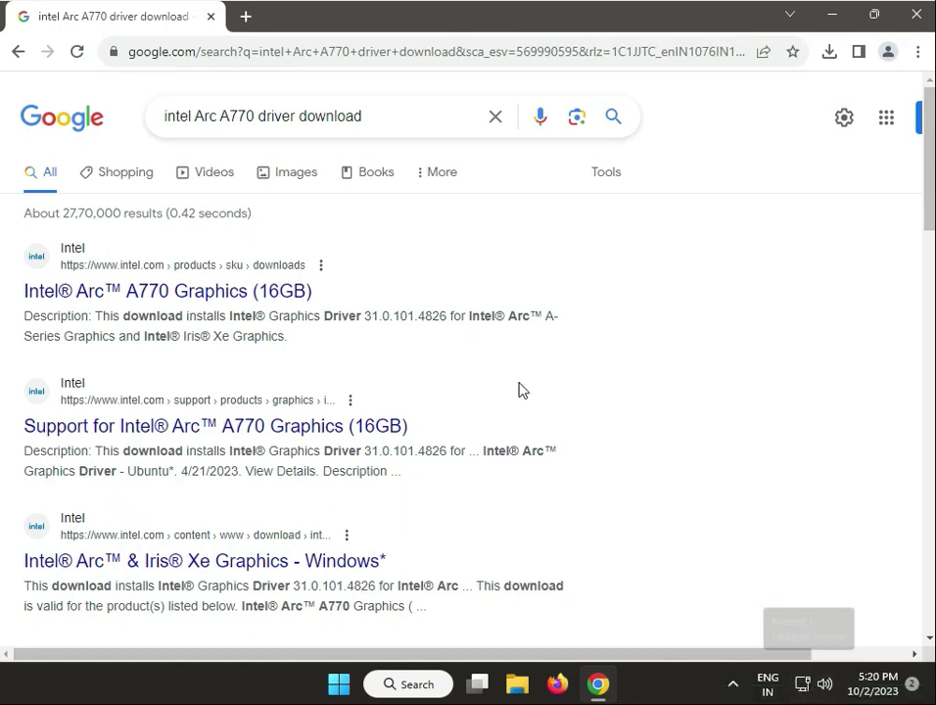
- Follow the 'Intel® Arc™ A770 Graphics (16GB)' Google result to Intel's downloads page
left_click(194, 116)
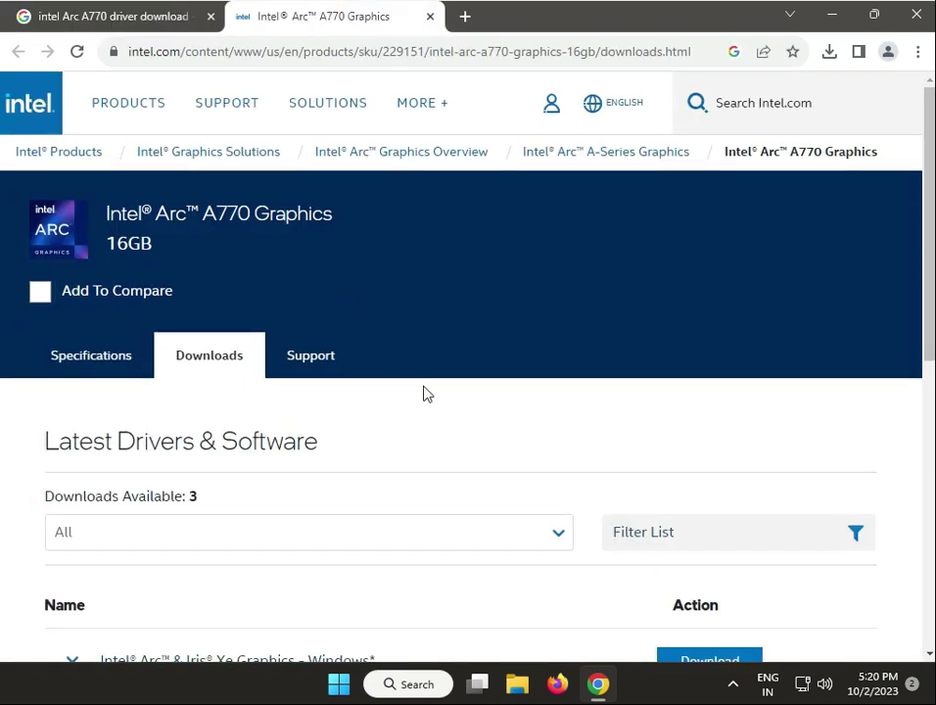
- Show the OS filter choices (Windows 11 Family, Windows 10 versions) under Latest Drivers & Software
scroll("down", 3)
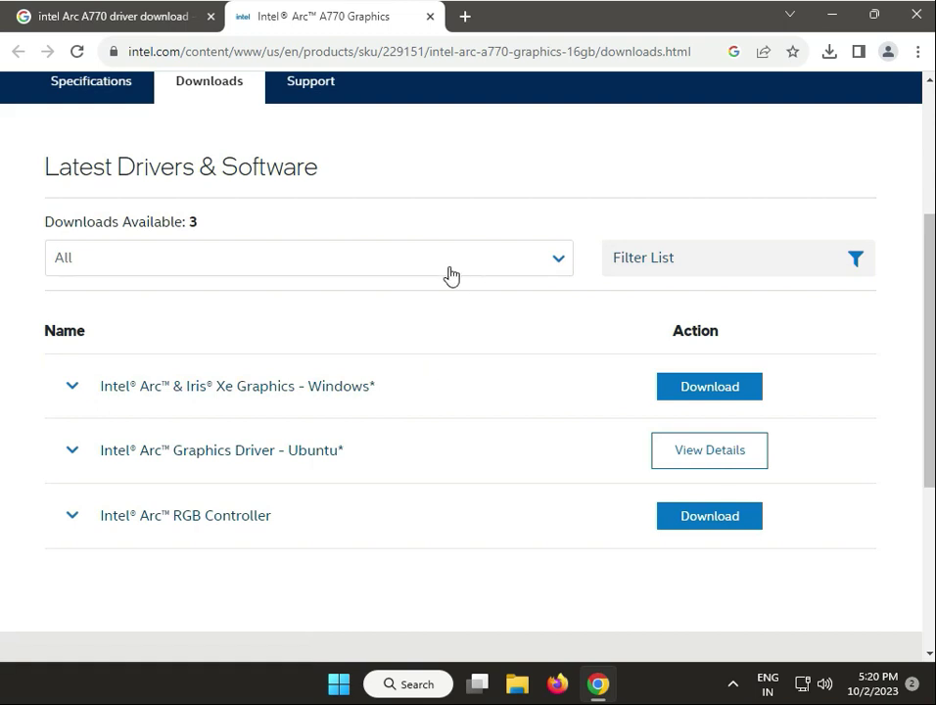
left_click(308, 256)
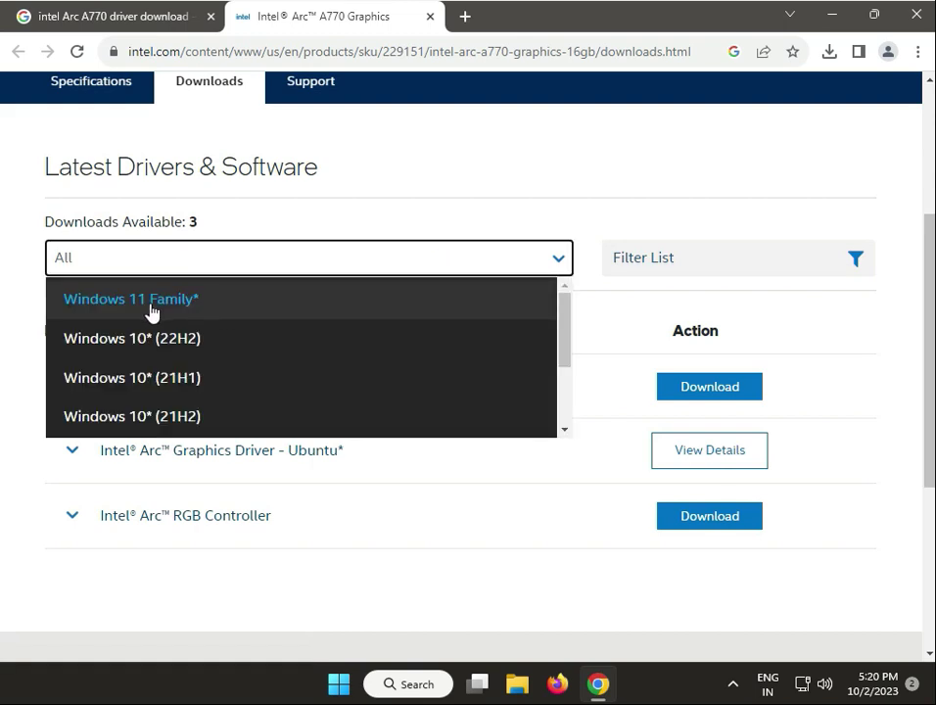
mouse_move(145, 349)
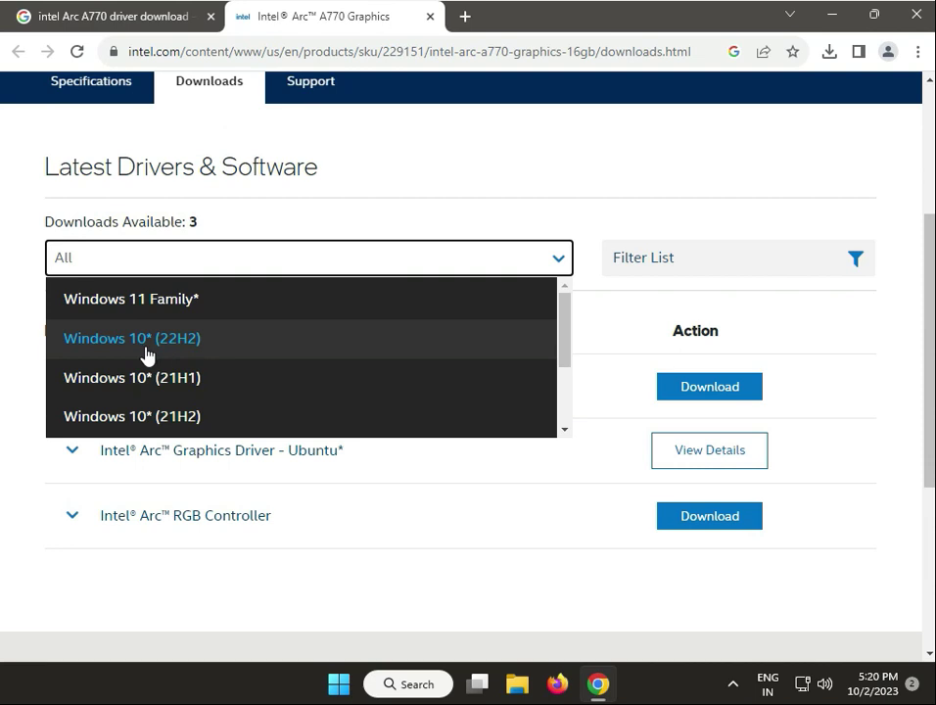
mouse_move(165, 378)
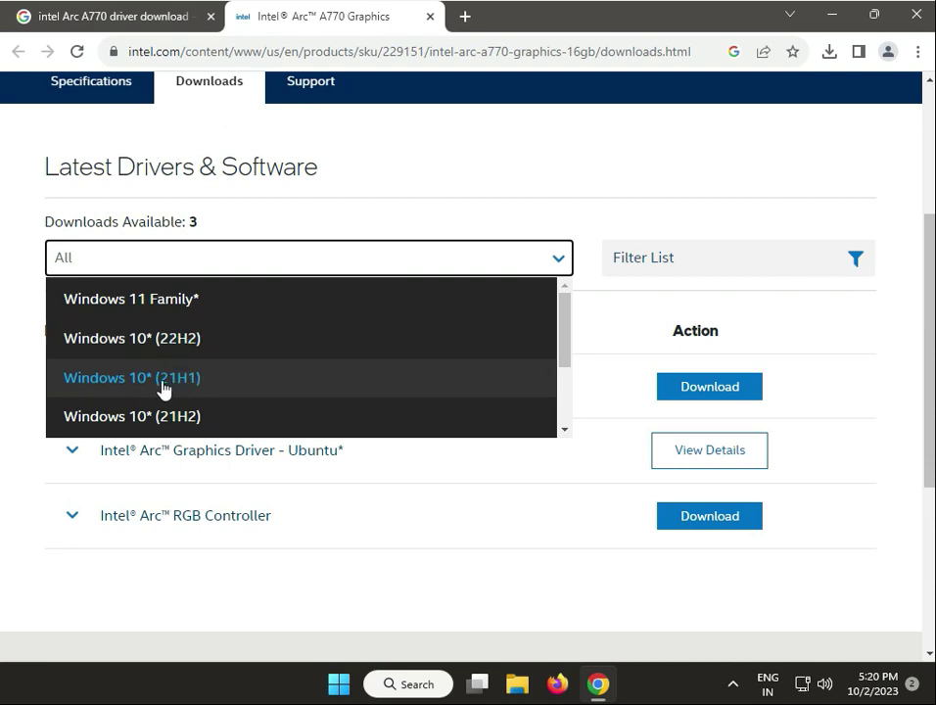
mouse_move(165, 311)
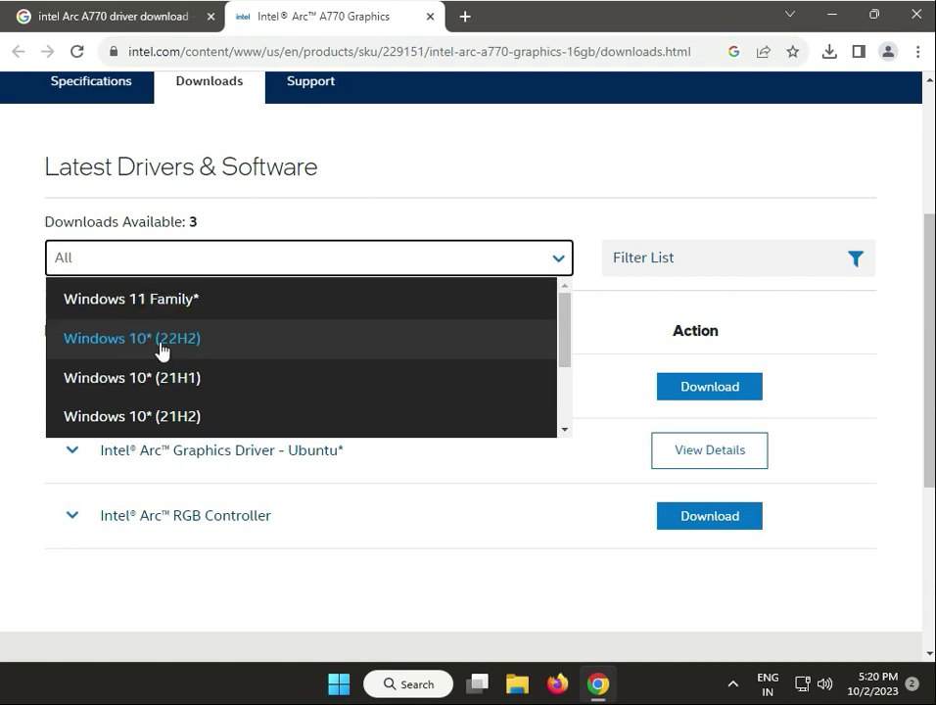
mouse_move(167, 356)
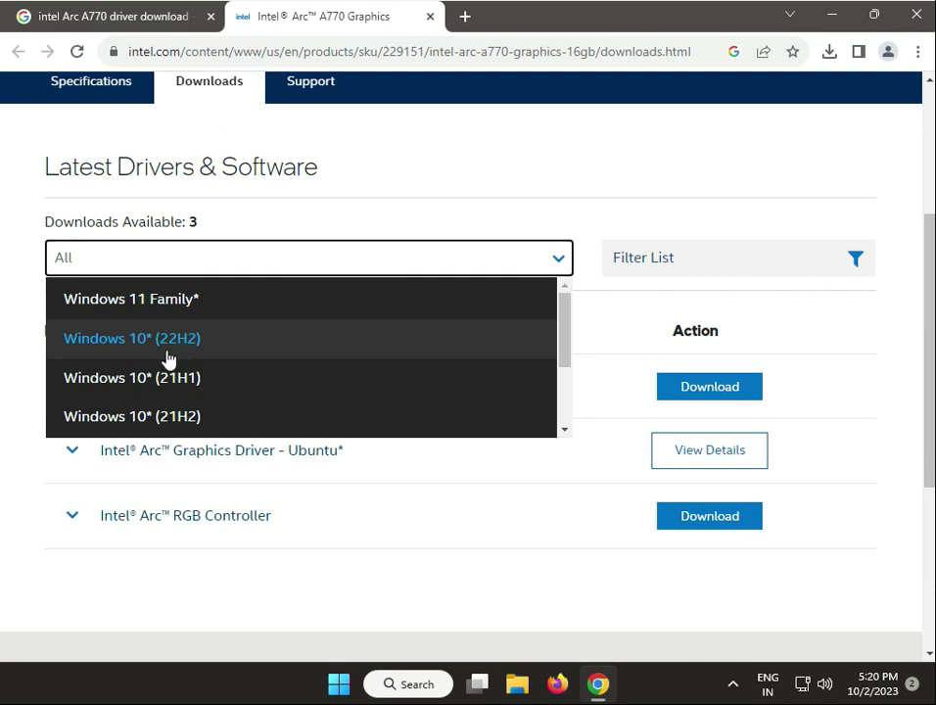
mouse_move(188, 376)
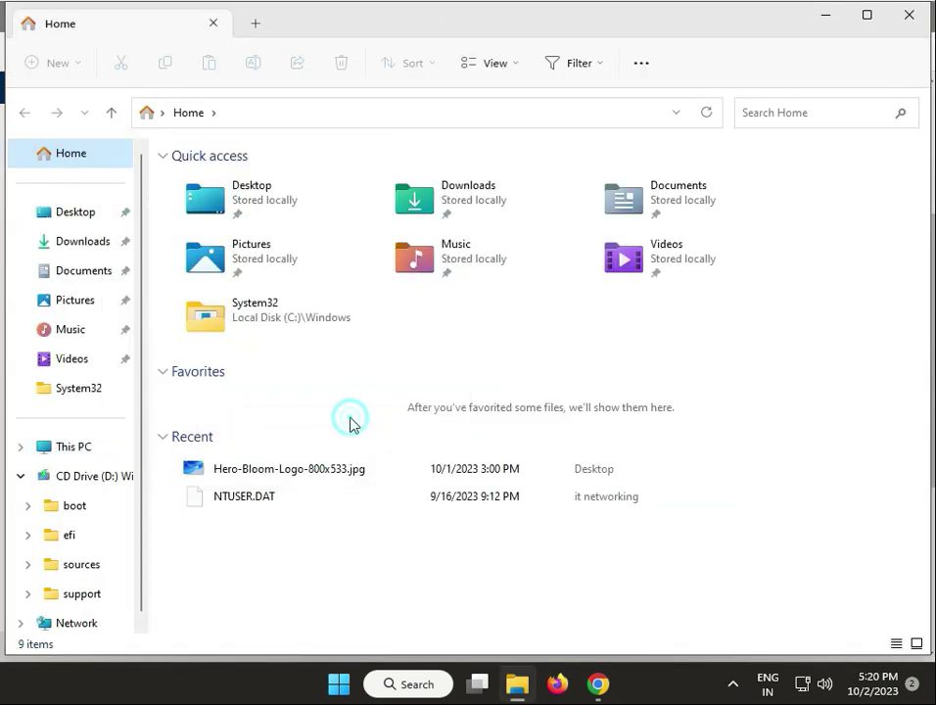
- Show This PC's About page and highlight the Windows 11 Pro version 22H2 value
left_click(617, 683)
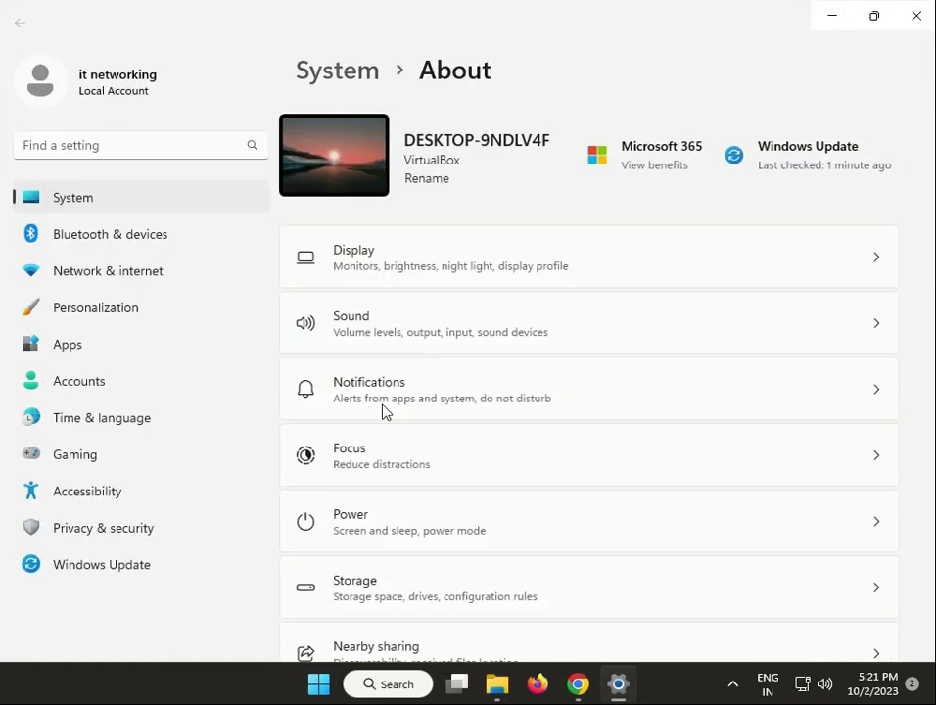
scroll("down", 3)
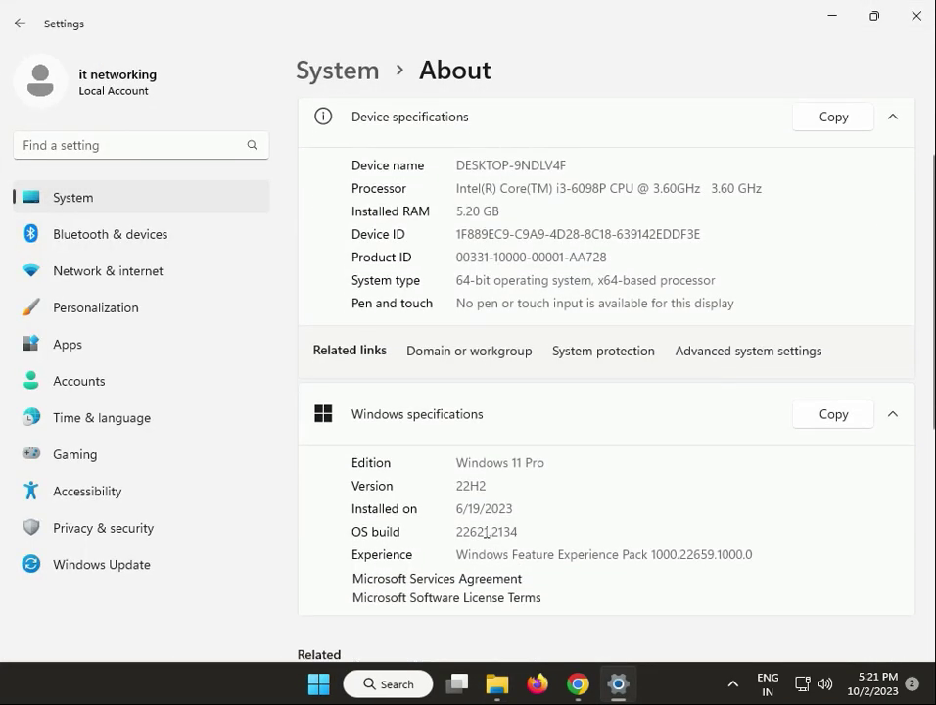
double_click(470, 485)
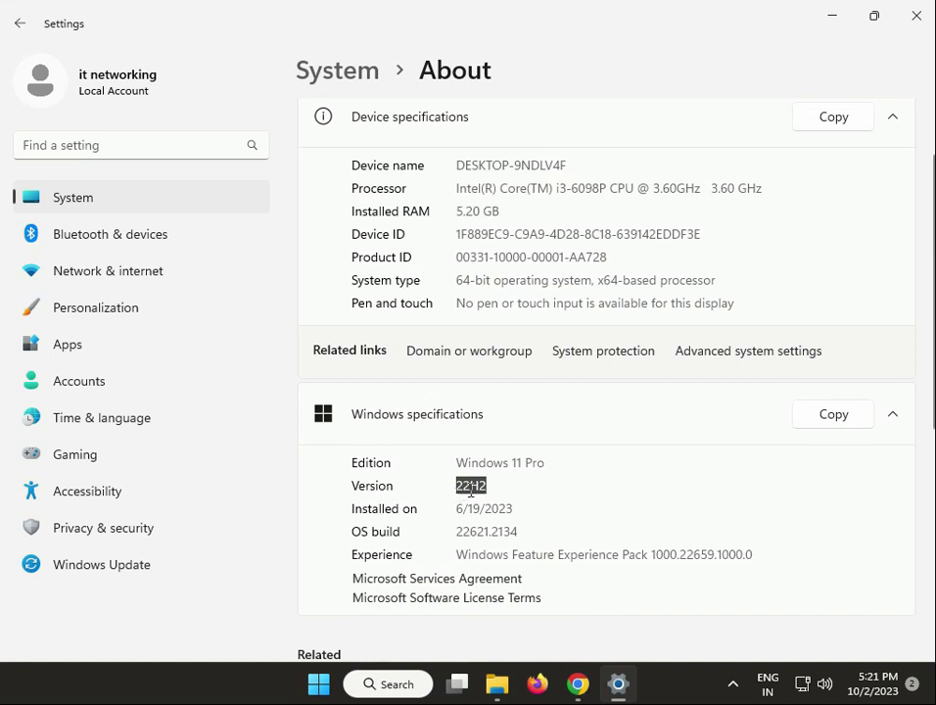
mouse_move(740, 382)
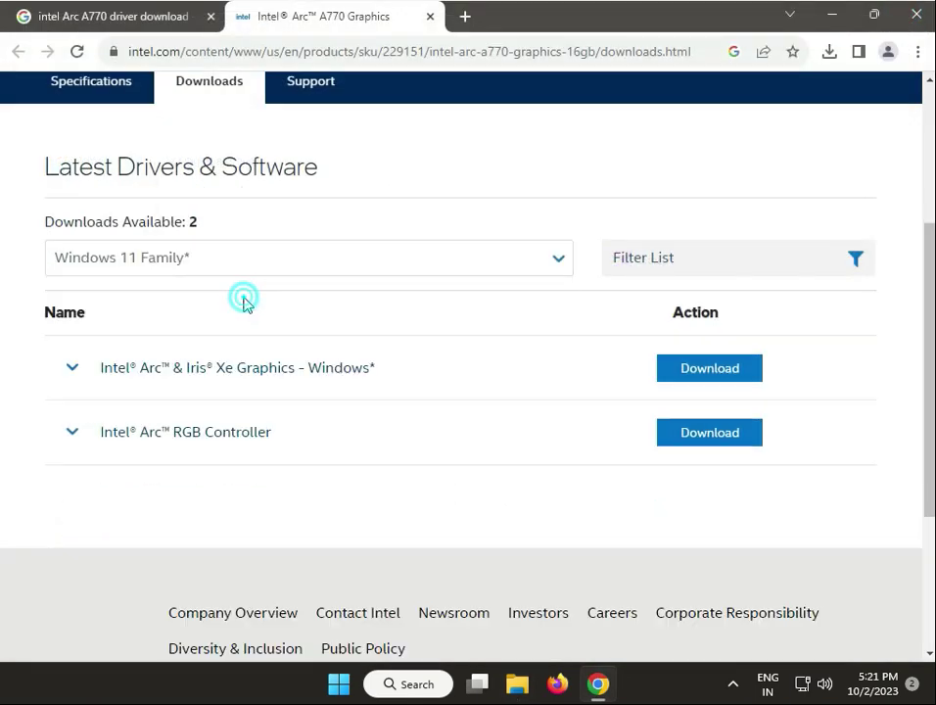
mouse_move(431, 384)
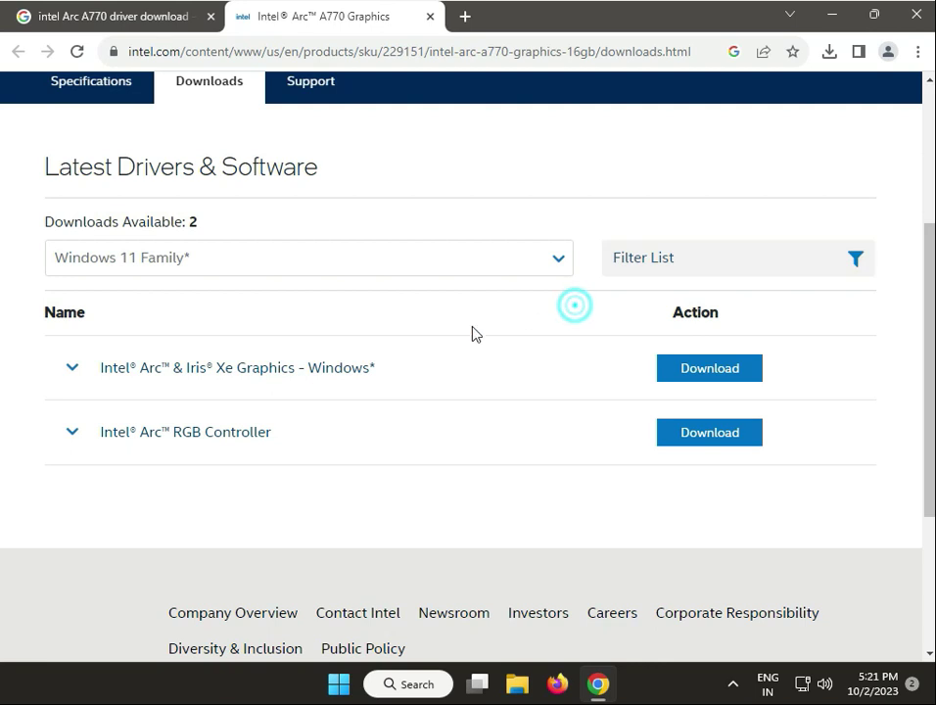
- Expand the Arc & Iris Xe Graphics Windows driver entry showing version 31.0.101.4826 dated 9/18/2023
left_click(70, 368)
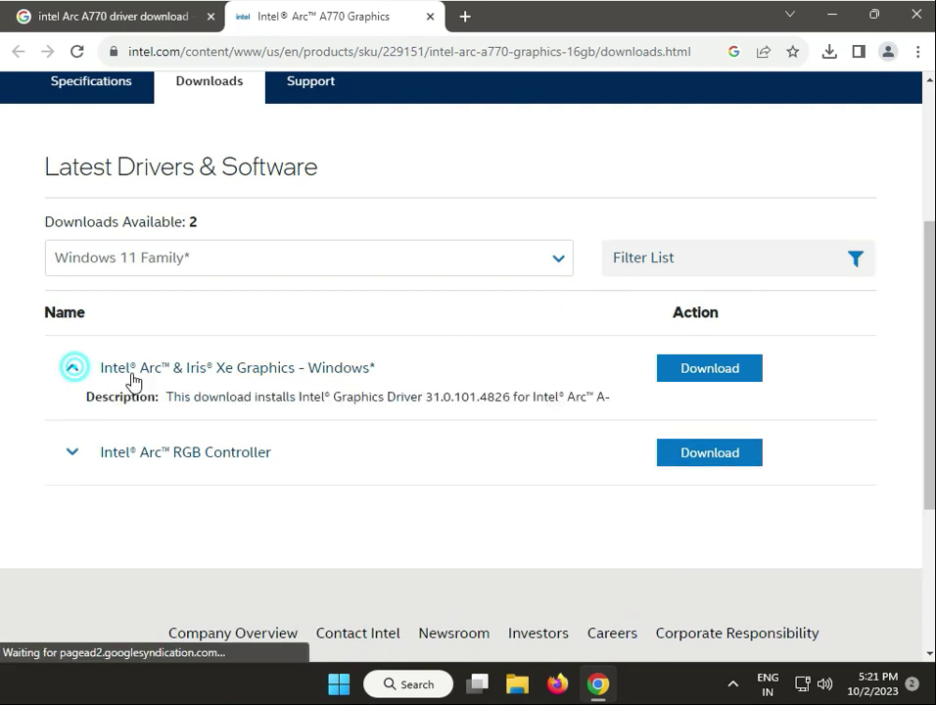
left_click(74, 368)
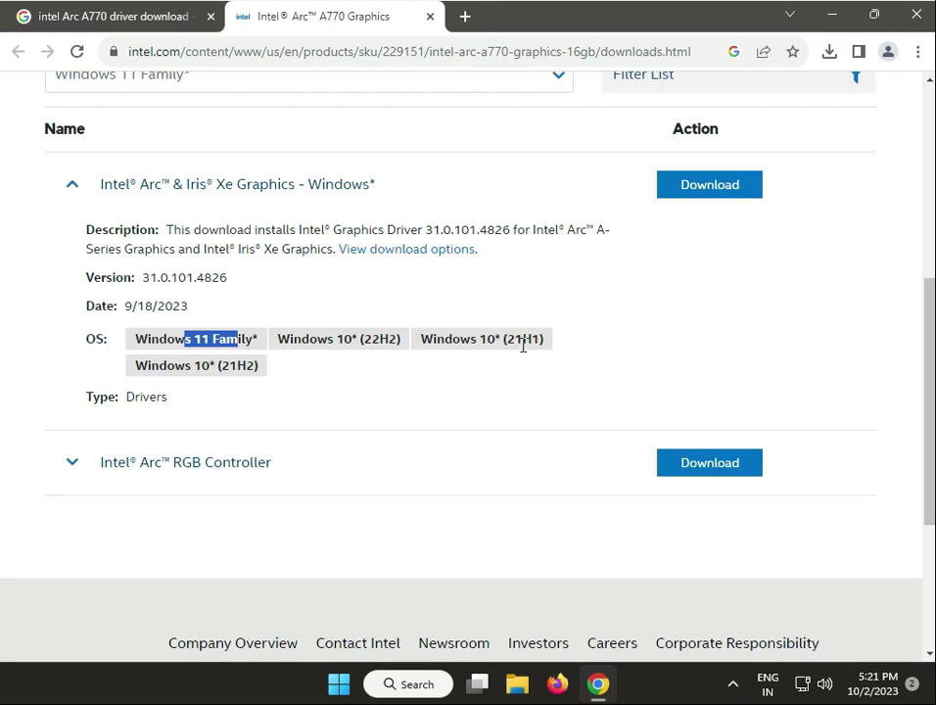
mouse_move(529, 342)
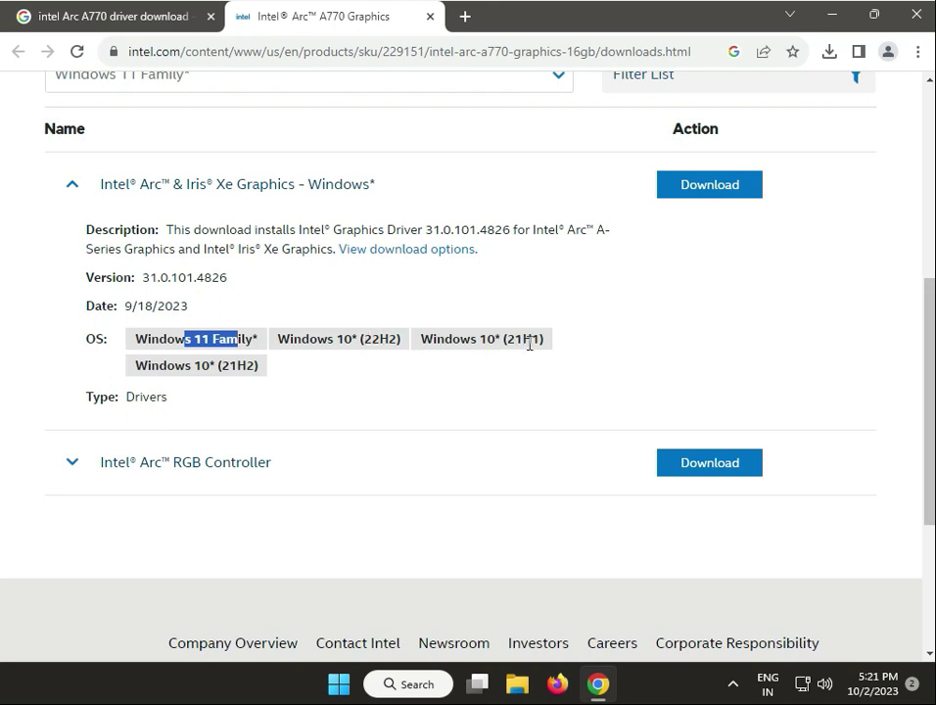
mouse_move(270, 376)
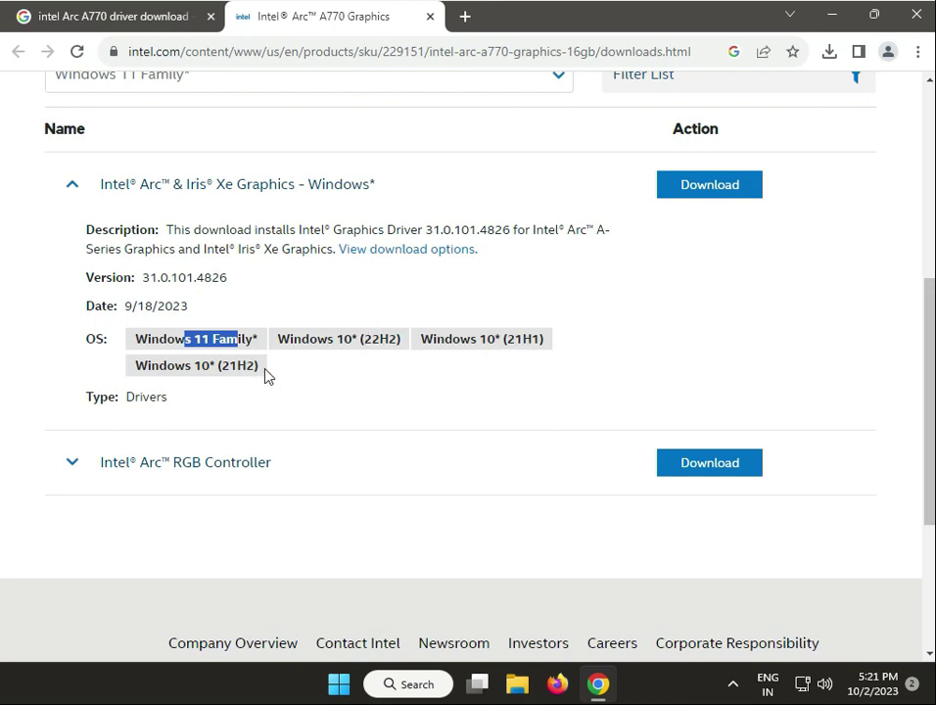
left_click(708, 184)
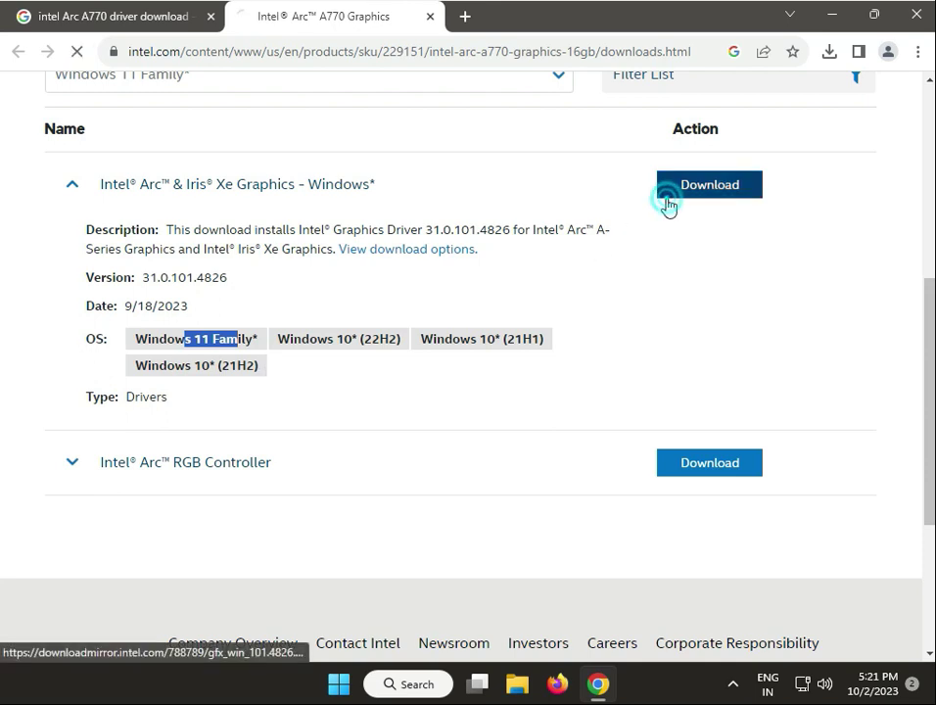
- Download gfx_win_101.4826.exe and view its progress in Chrome's recent downloads, about 3 minutes remaining
left_click(709, 184)
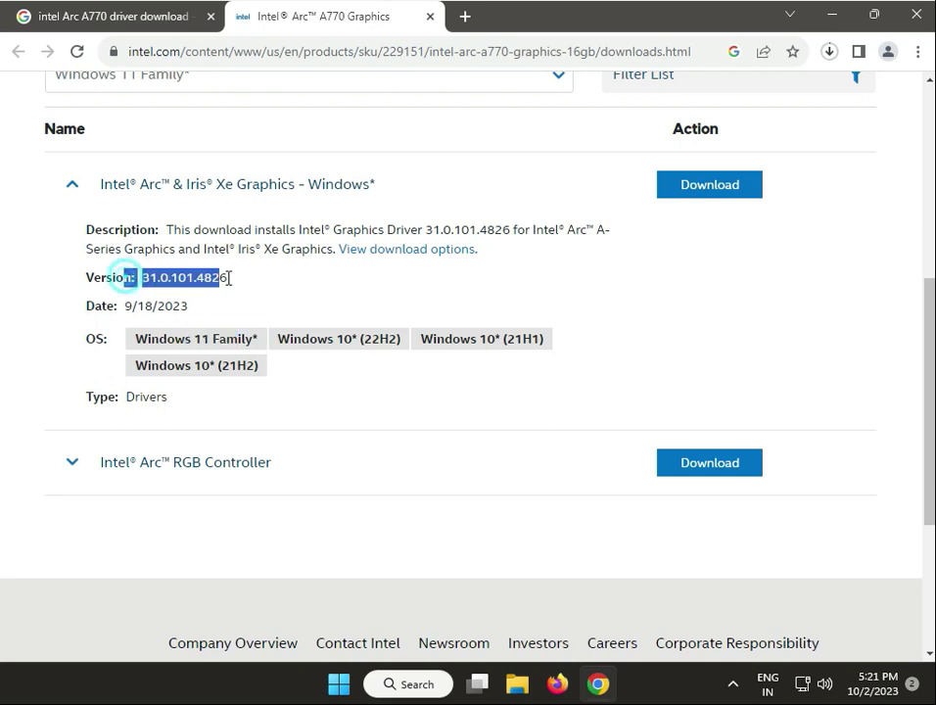
left_click(829, 51)
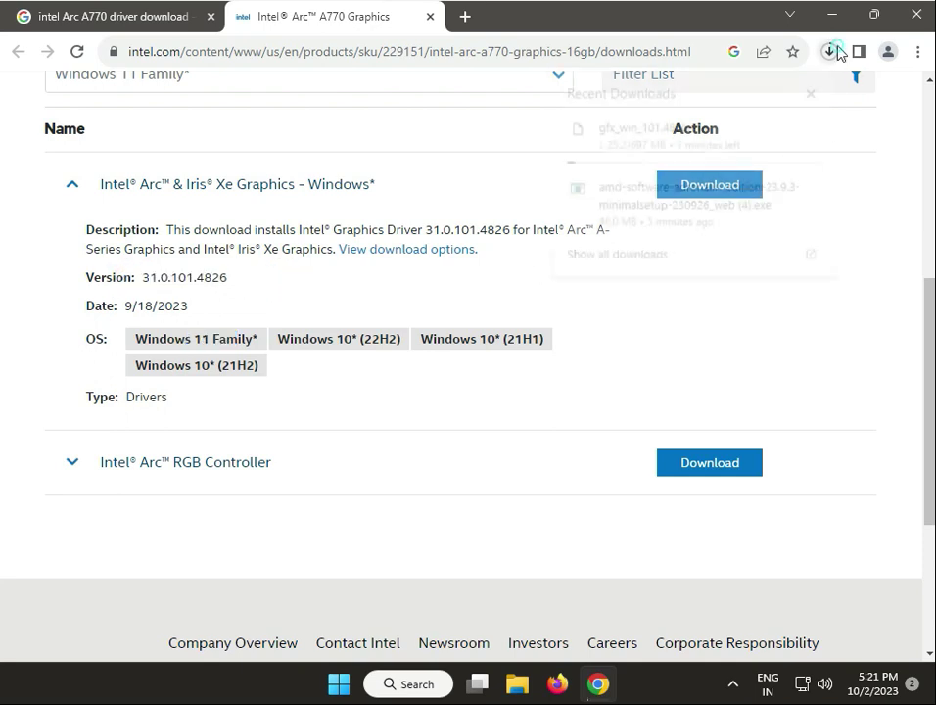
left_click(828, 51)
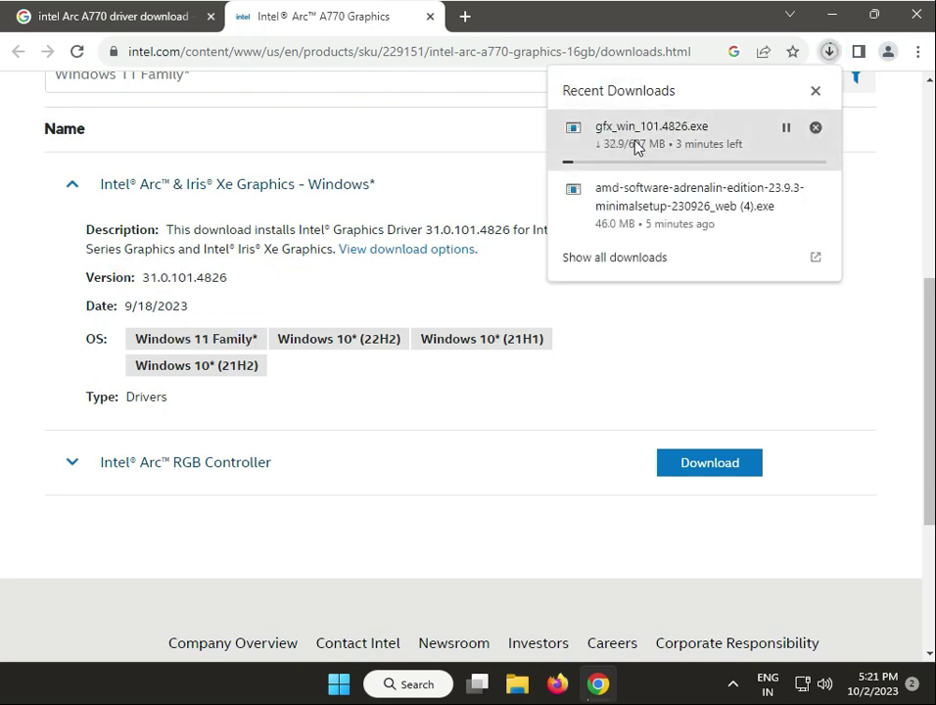